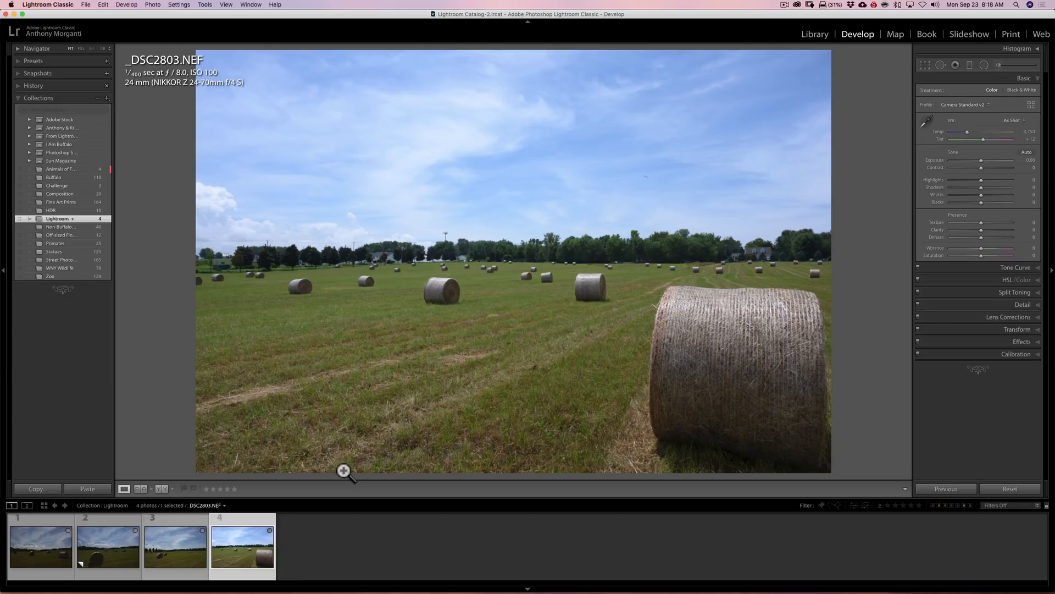
{"action": "mouse_move", "coordinate": [677, 393]}
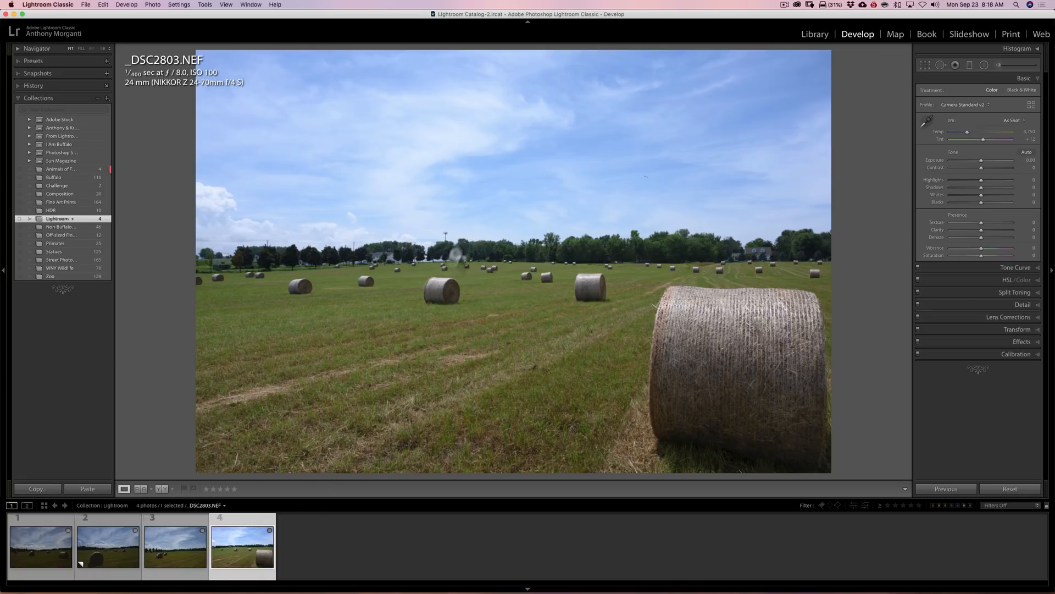
Step: Browse the darker hay-bale photos _DSC2789.NEF and the copy, ending on the darkest _DSC2794.NEF
{"action": "left_click", "coordinate": [175, 545]}
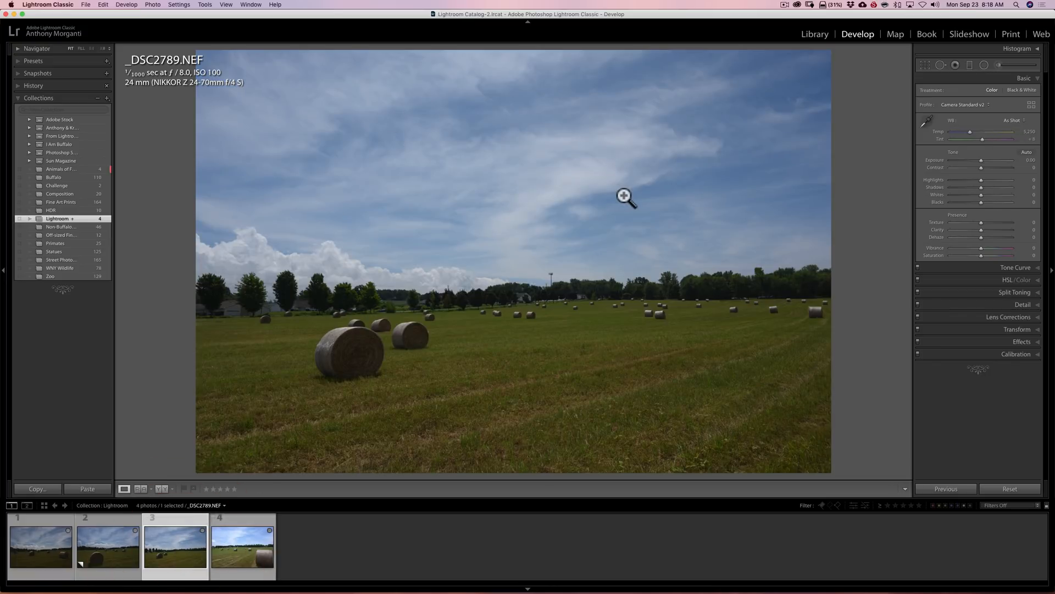
{"action": "left_click", "coordinate": [107, 546]}
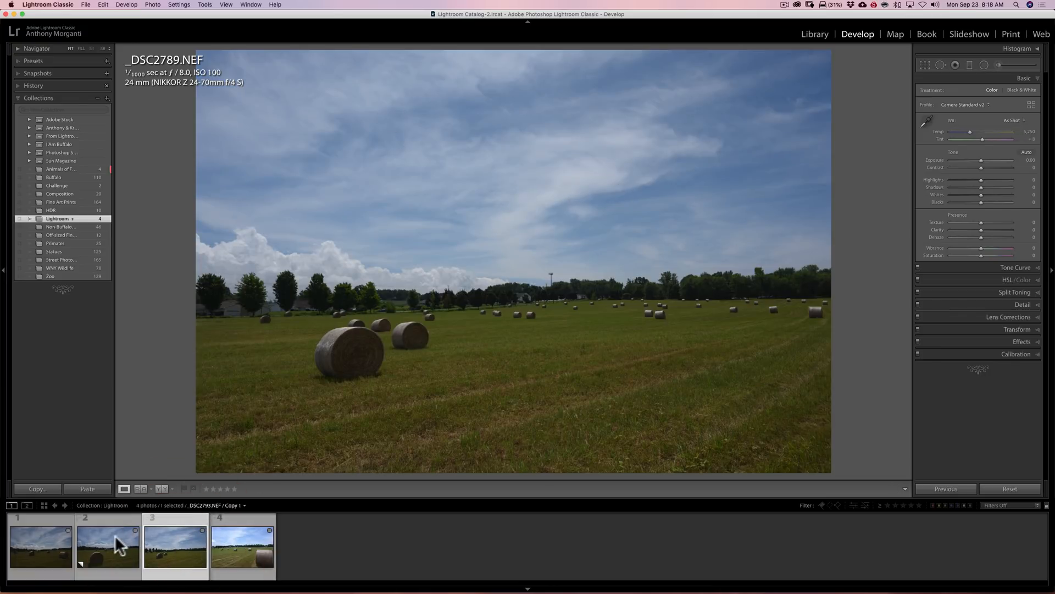
{"action": "left_click", "coordinate": [107, 545]}
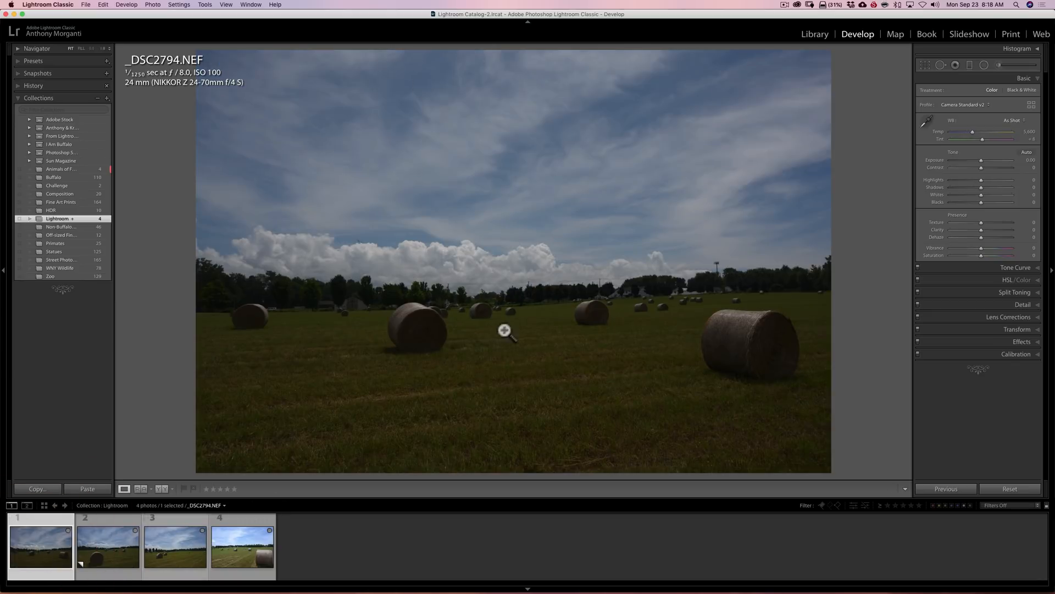
{"action": "mouse_move", "coordinate": [472, 251]}
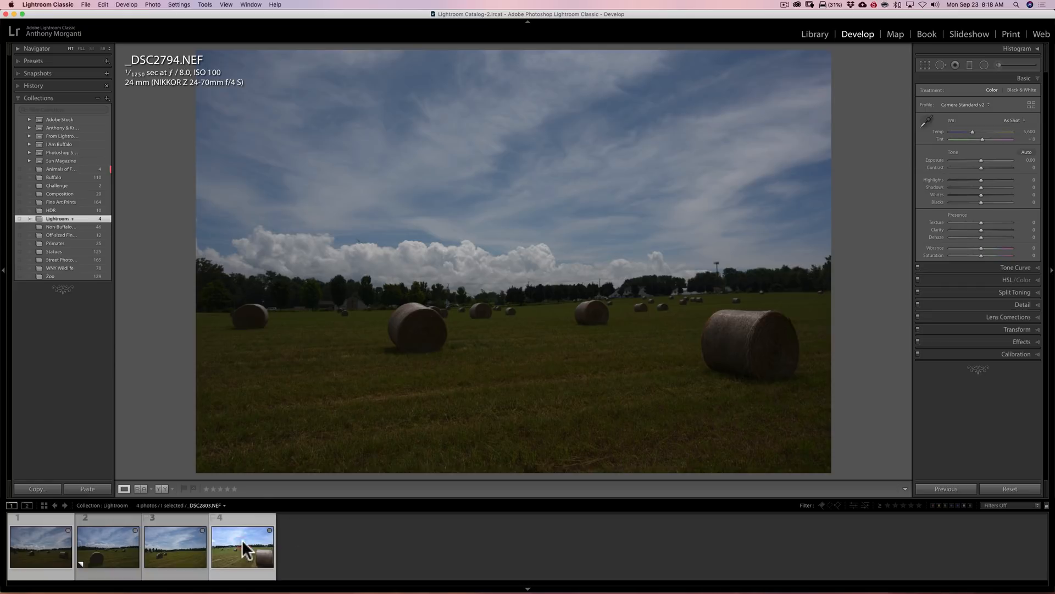
{"action": "left_click", "coordinate": [241, 545]}
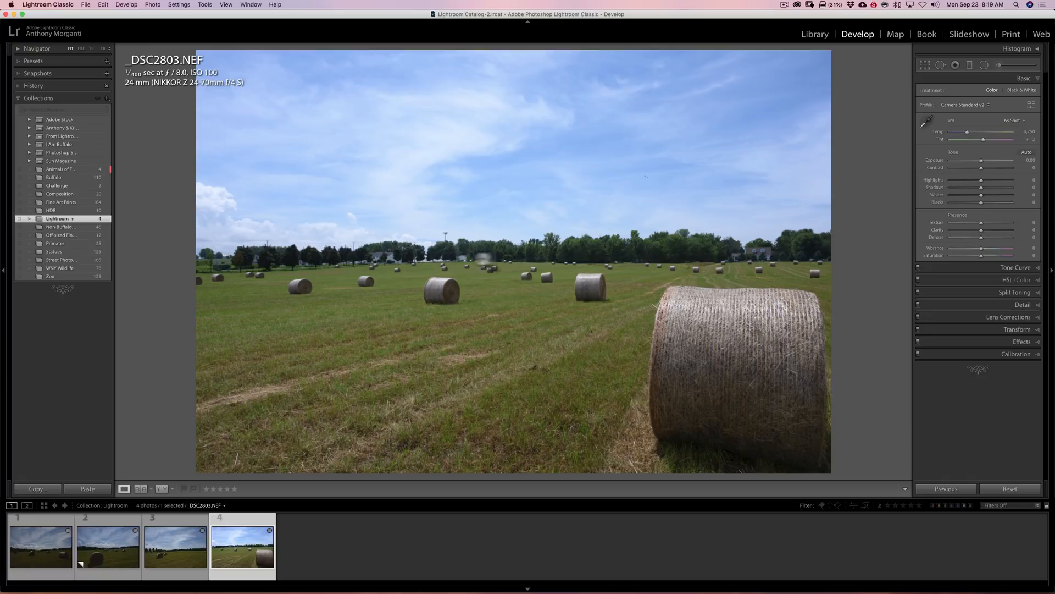
{"action": "mouse_move", "coordinate": [538, 254]}
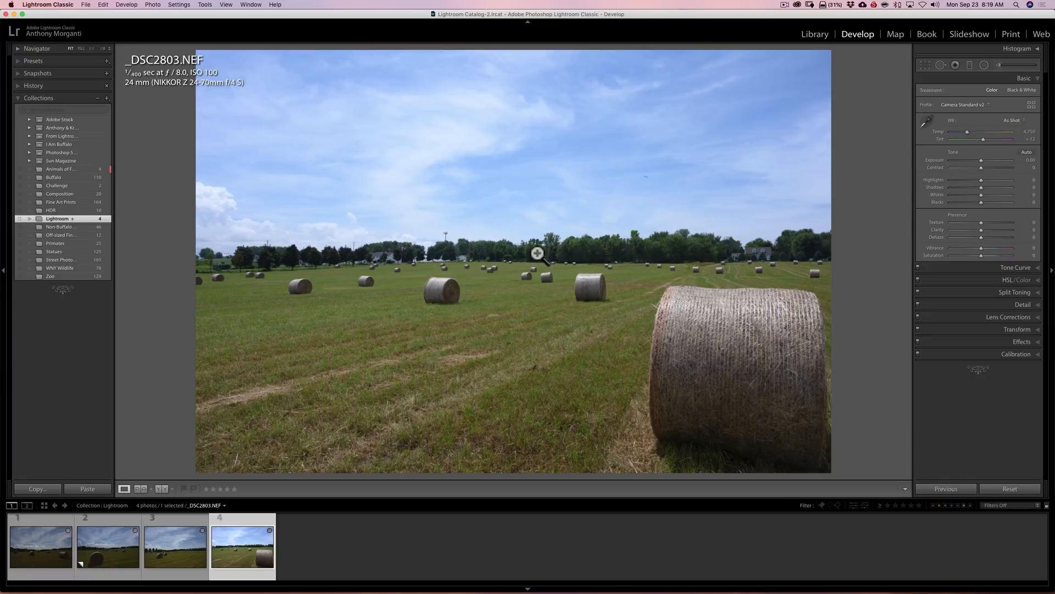
{"action": "mouse_move", "coordinate": [1013, 281]}
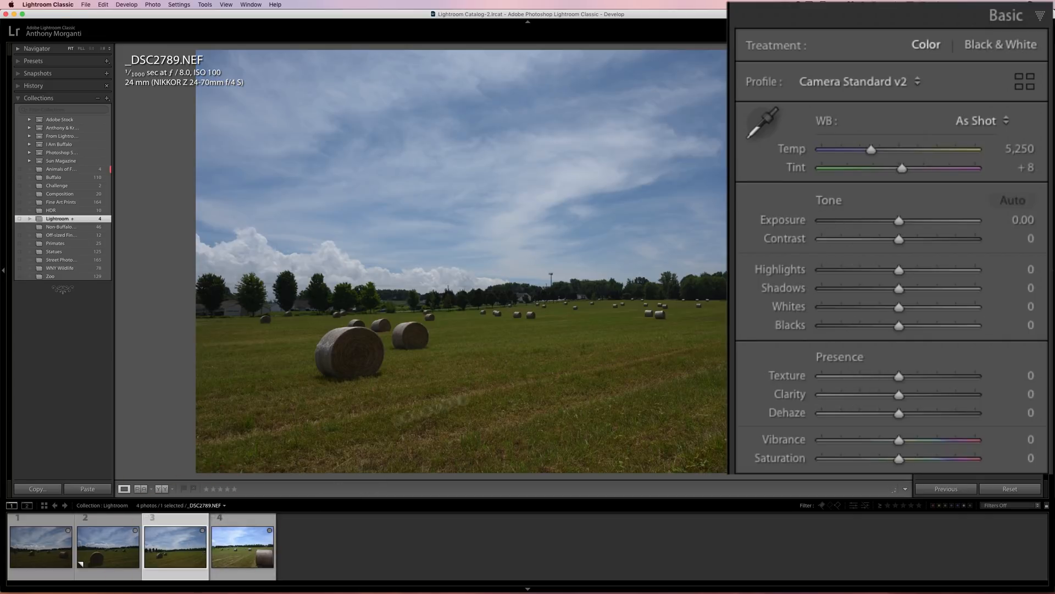
{"action": "left_click", "coordinate": [107, 546]}
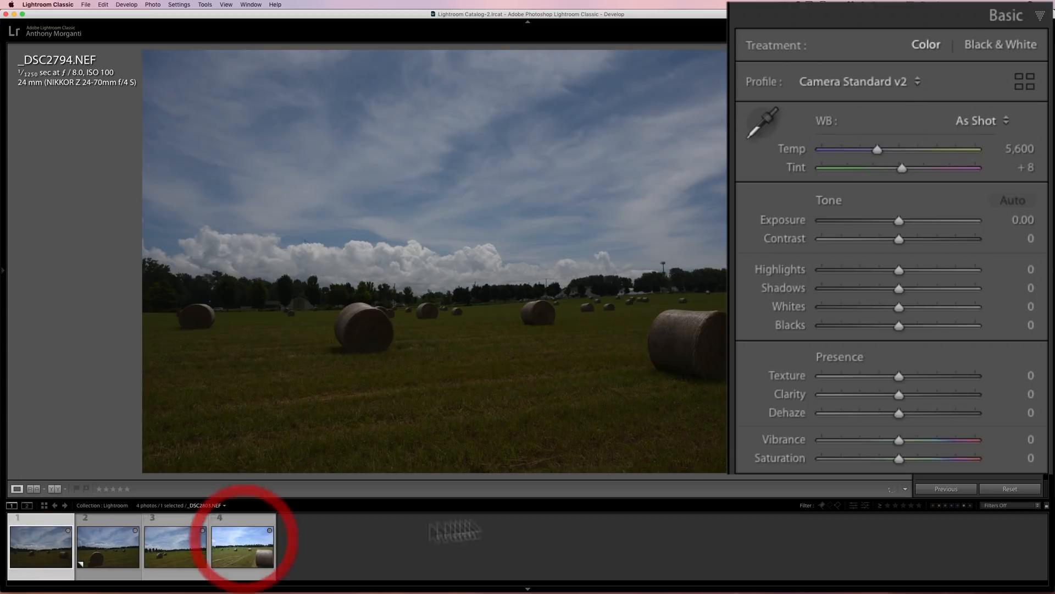
Step: Make _DSC2803.NEF the active reference and extend the selection to all four hay-bale photos
{"action": "left_click", "coordinate": [242, 545]}
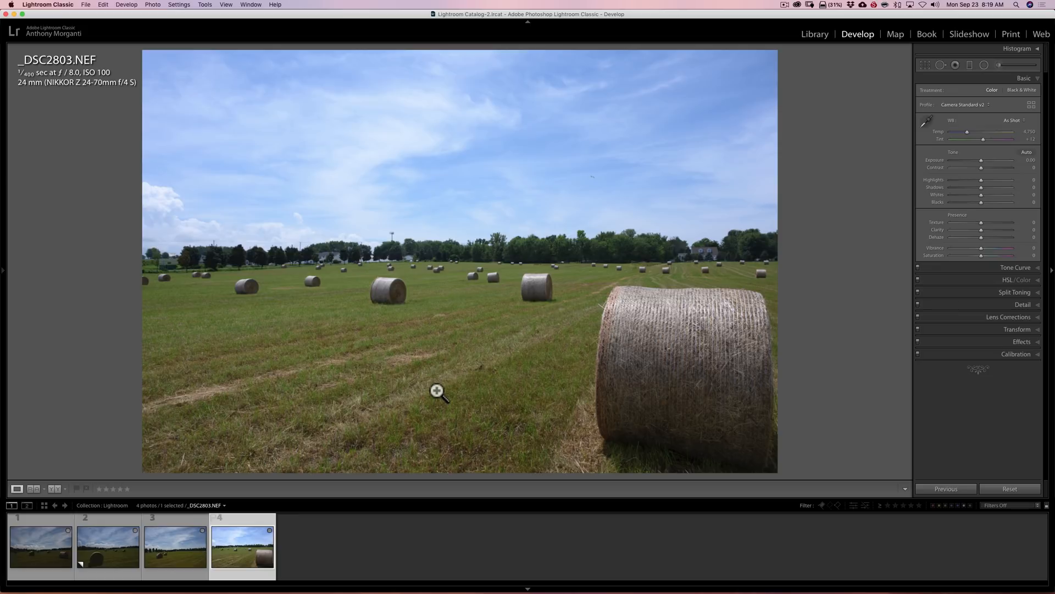
{"action": "mouse_move", "coordinate": [472, 229]}
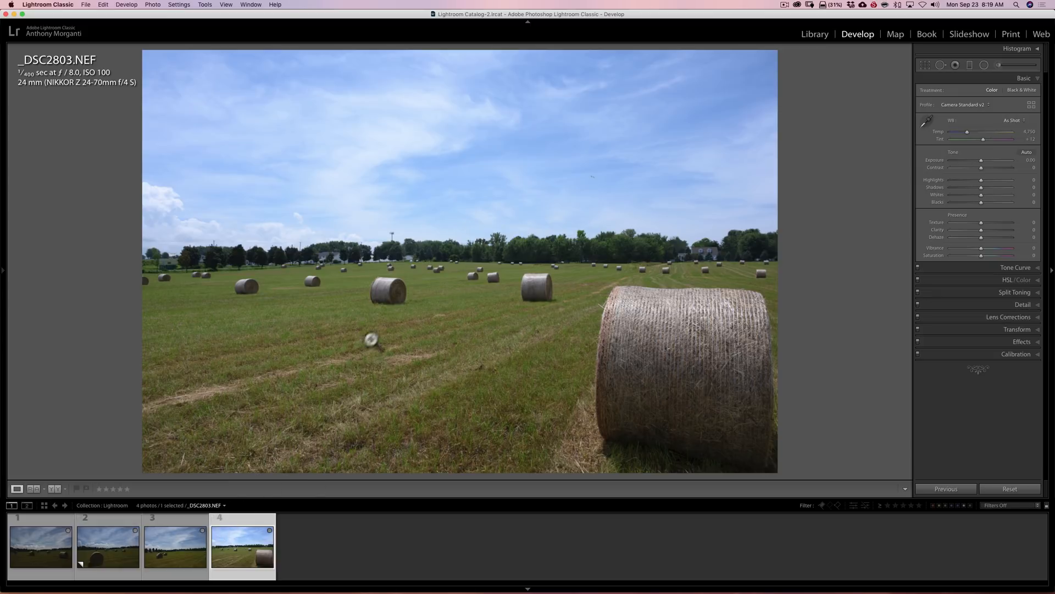
{"action": "mouse_move", "coordinate": [402, 314]}
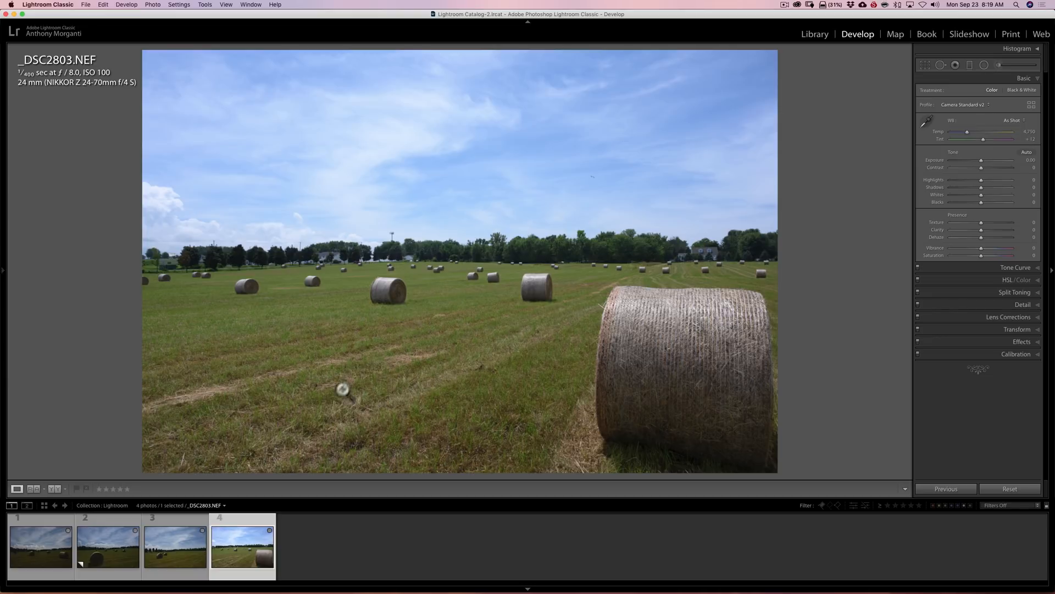
{"action": "left_click", "coordinate": [106, 546]}
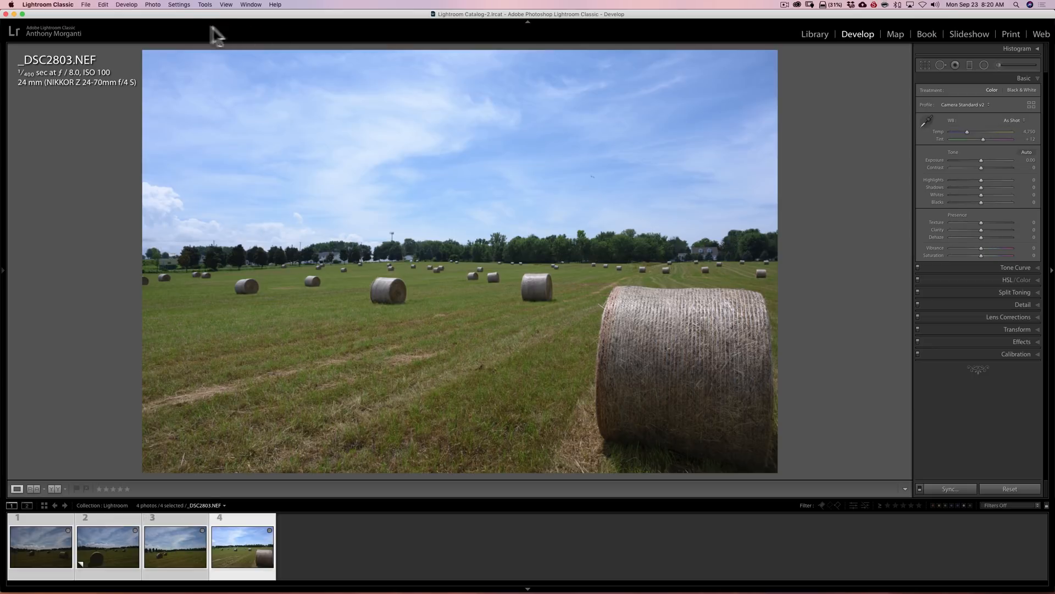
{"action": "mouse_move", "coordinate": [869, 41]}
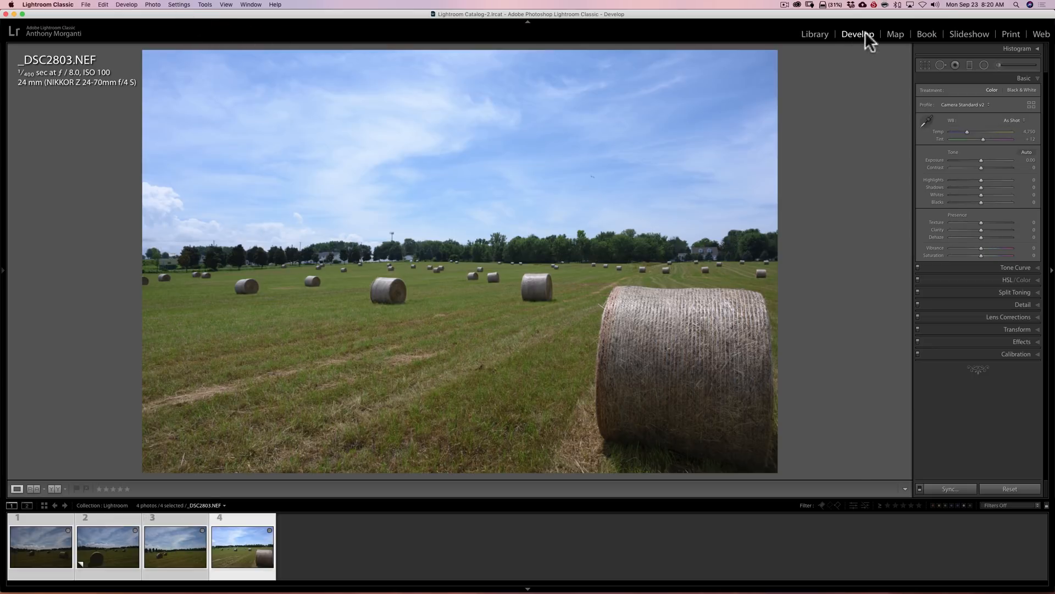
{"action": "mouse_move", "coordinate": [179, 13]}
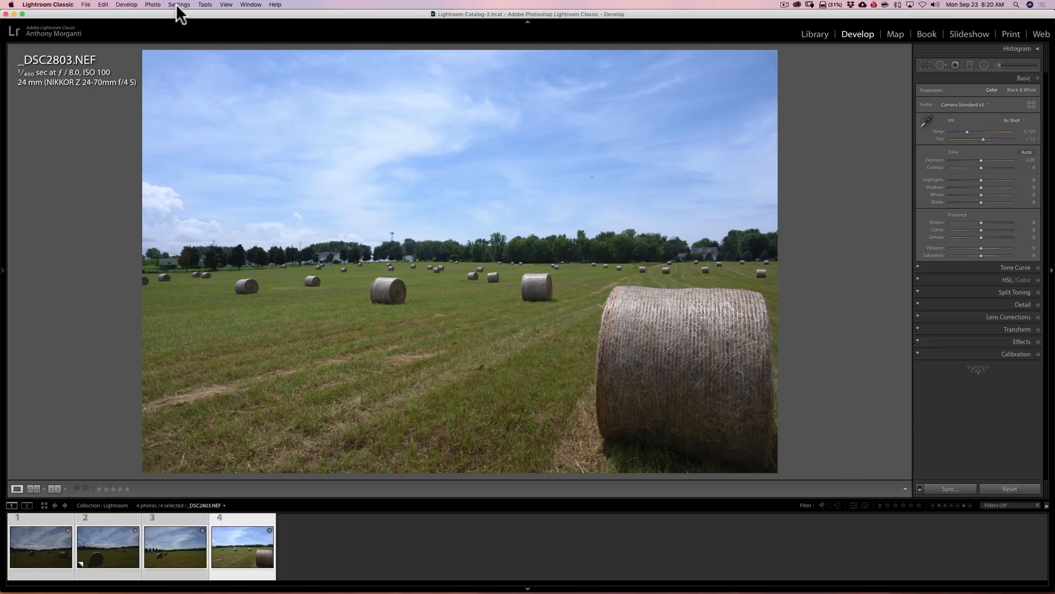
Step: Apply Match Total Exposures so the three dark photos take _DSC2803.NEF's brightness
{"action": "left_click", "coordinate": [179, 4]}
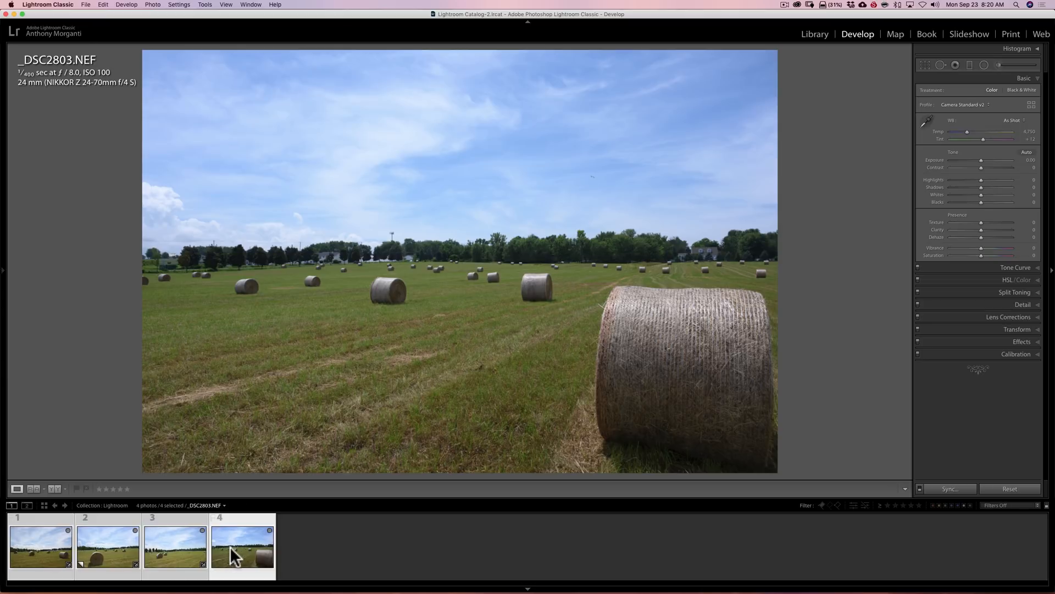
Step: Review the brightened _DSC2789.NEF, the _DSC2793.NEF copy and _DSC2794.NEF in turn
{"action": "left_click", "coordinate": [175, 545]}
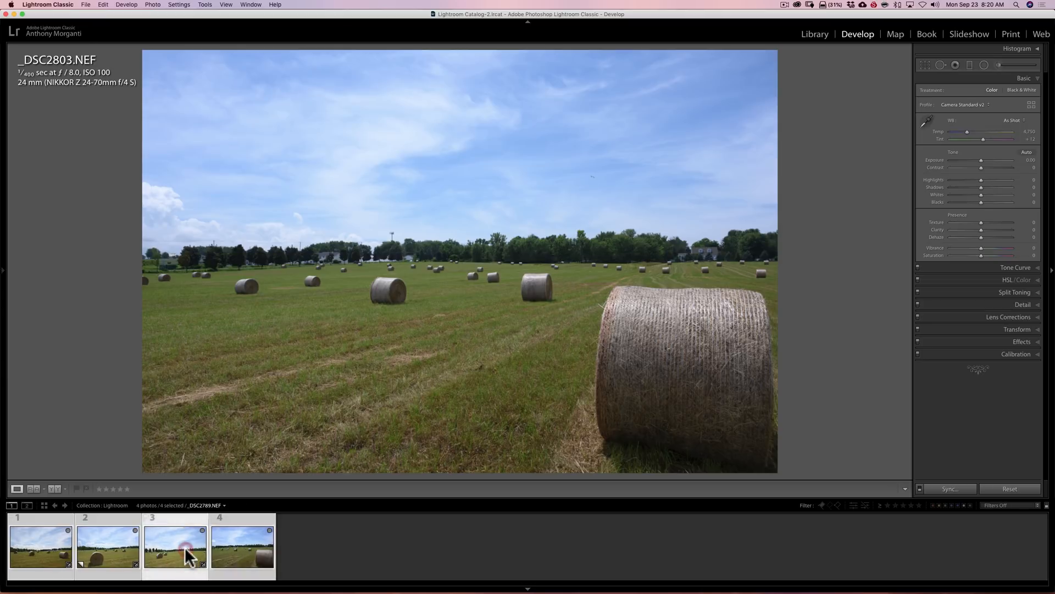
{"action": "left_click", "coordinate": [241, 546]}
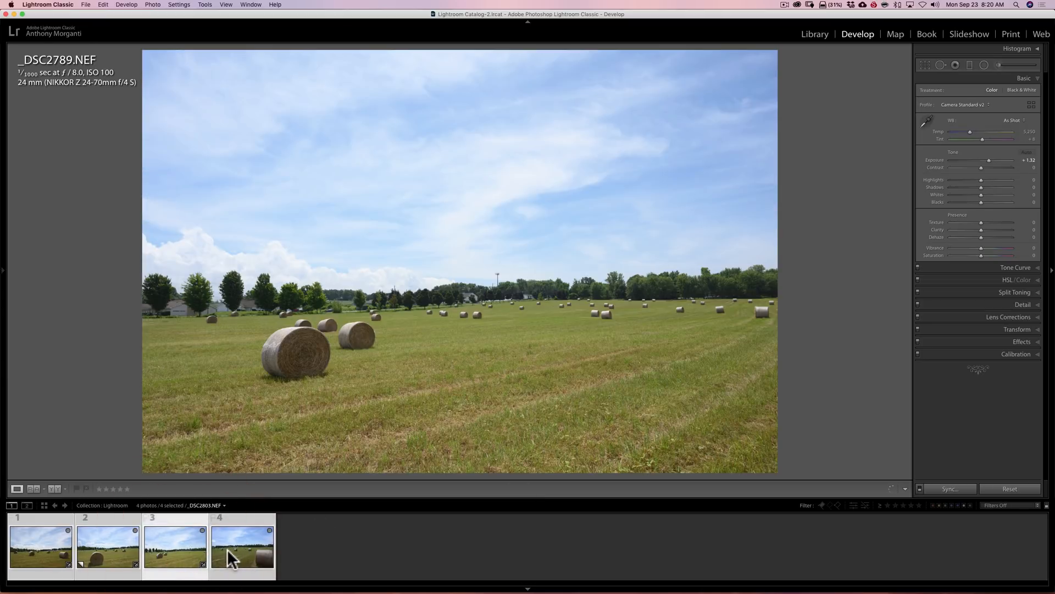
{"action": "left_click", "coordinate": [107, 546]}
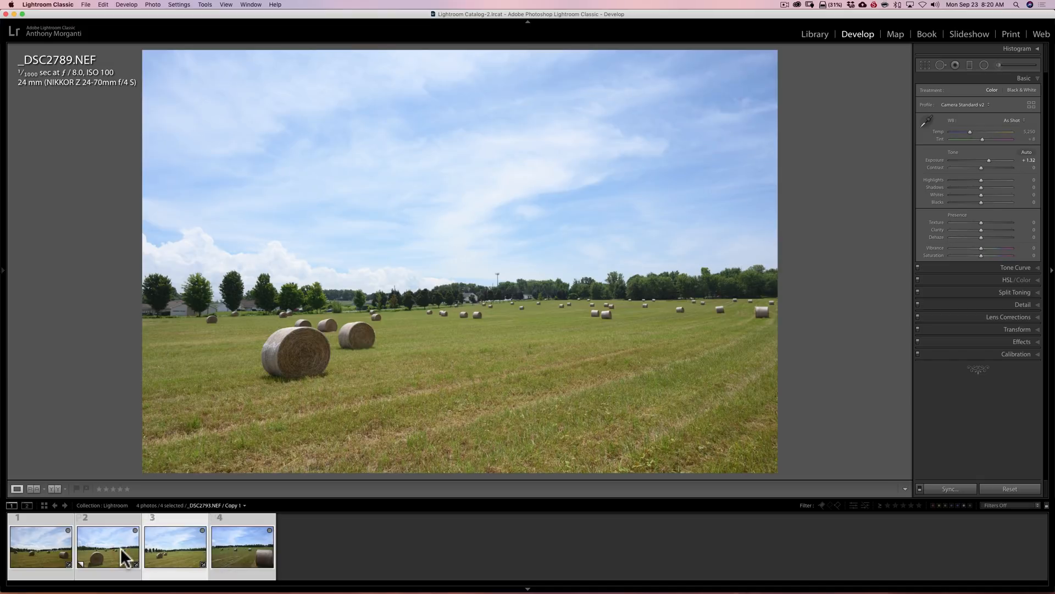
{"action": "left_click", "coordinate": [38, 545]}
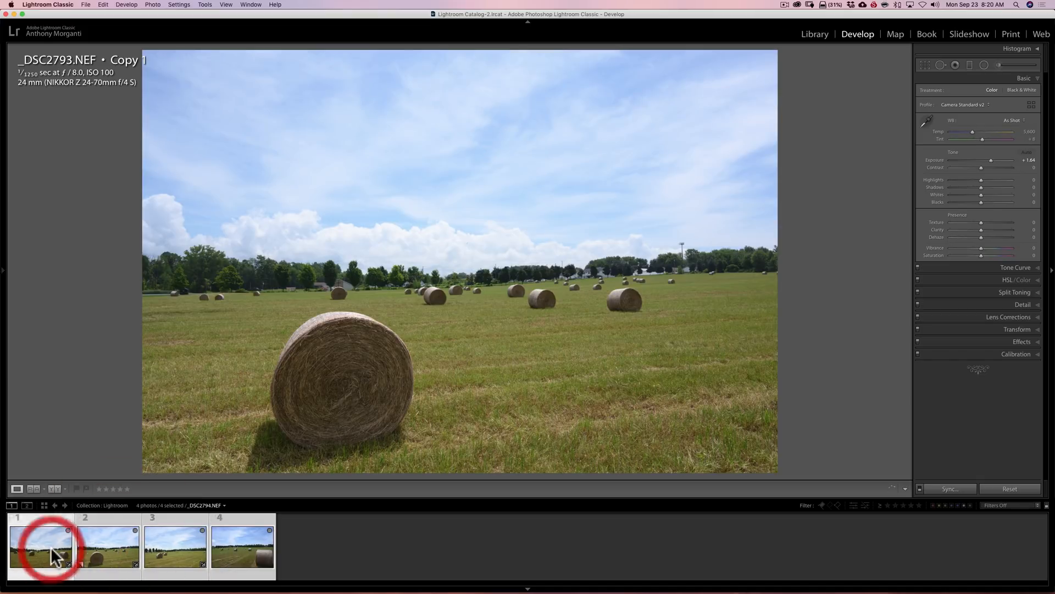
{"action": "left_click", "coordinate": [106, 545]}
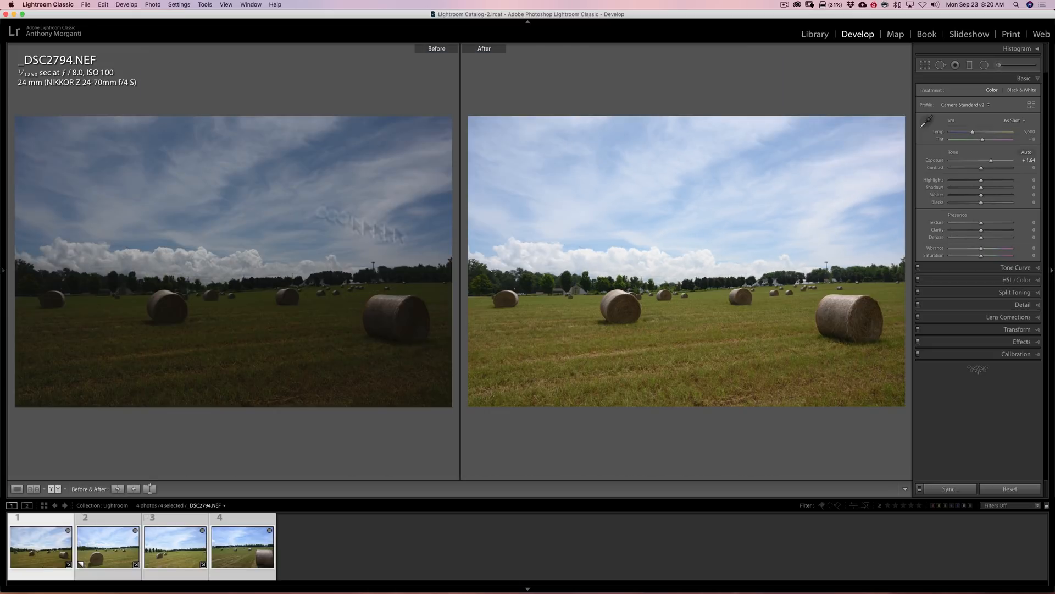
{"action": "mouse_move", "coordinate": [704, 274]}
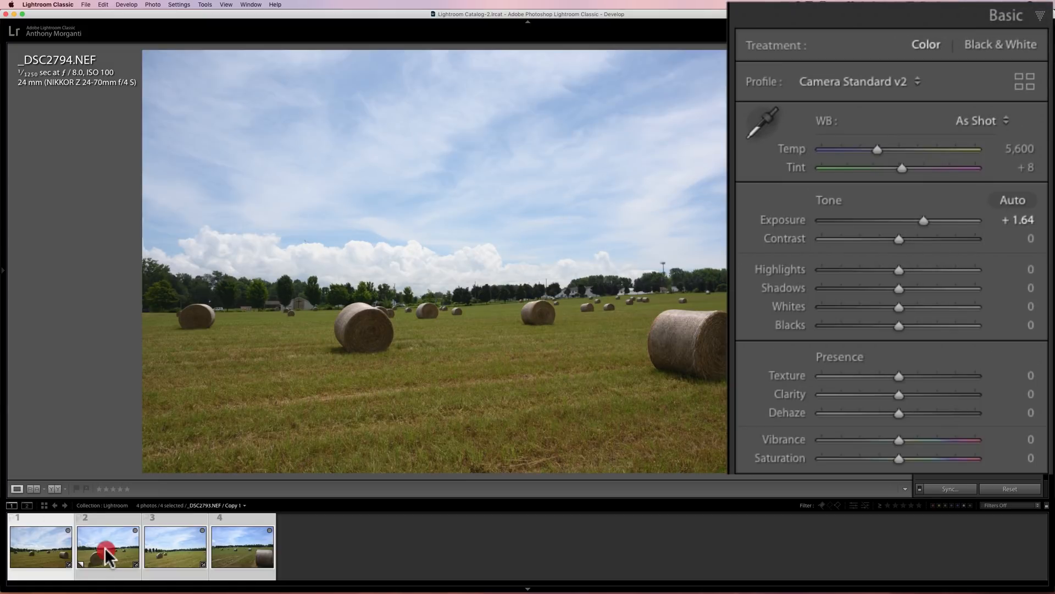
Step: Check the brightened copy and _DSC2789.NEF at +1.32, then return to reference _DSC2803.NEF at 0.00
{"action": "left_click", "coordinate": [174, 545]}
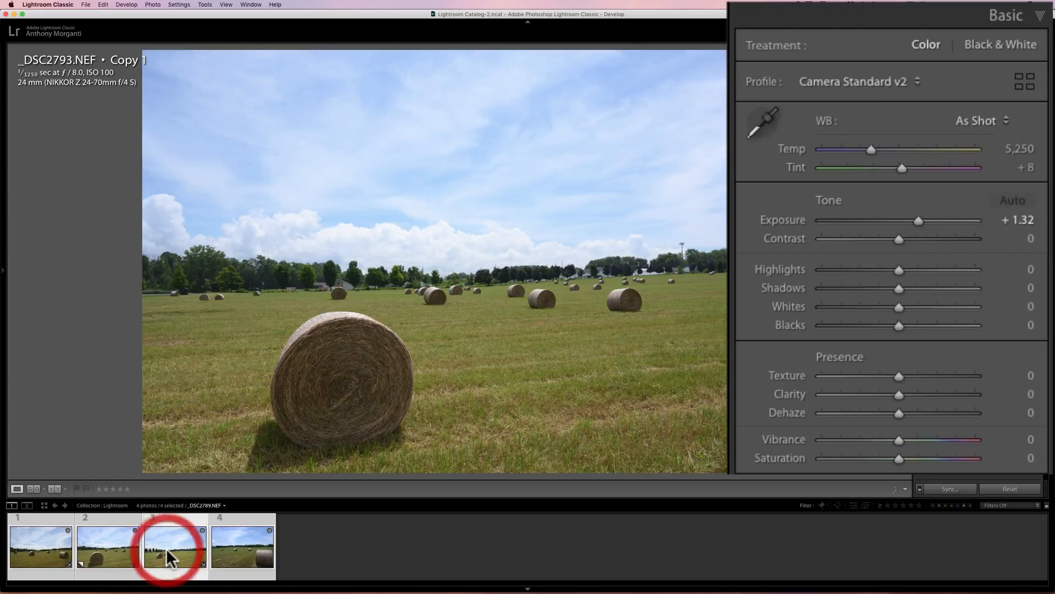
{"action": "left_click", "coordinate": [175, 545]}
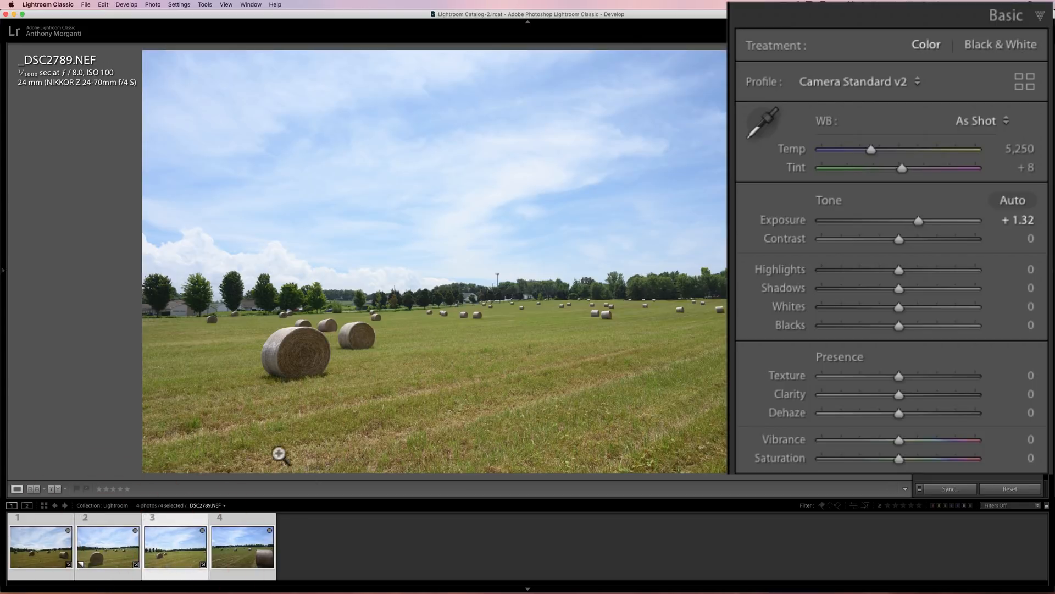
{"action": "left_click", "coordinate": [242, 547]}
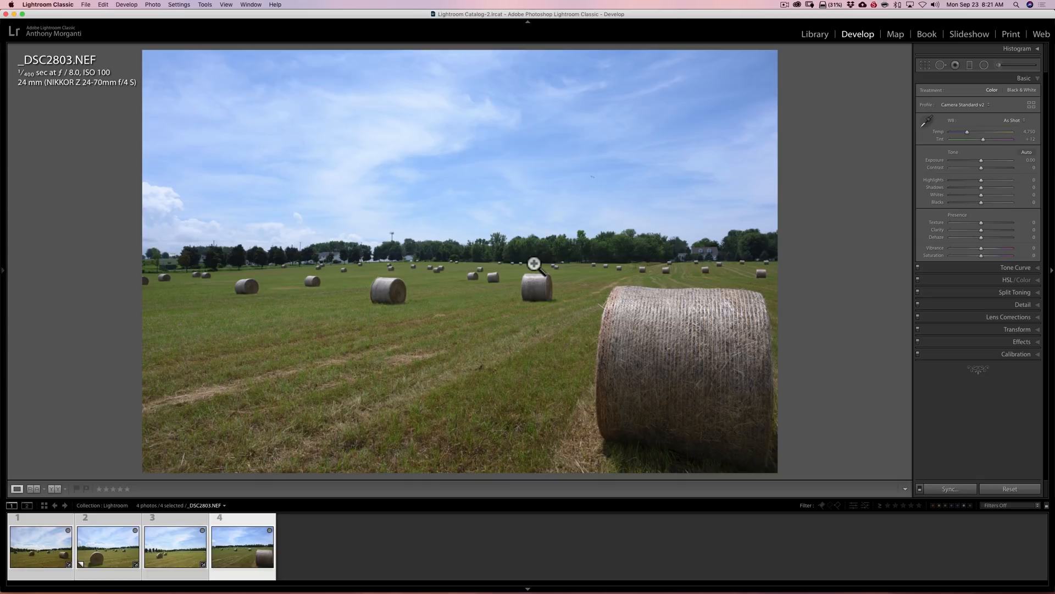
{"action": "mouse_move", "coordinate": [663, 338]}
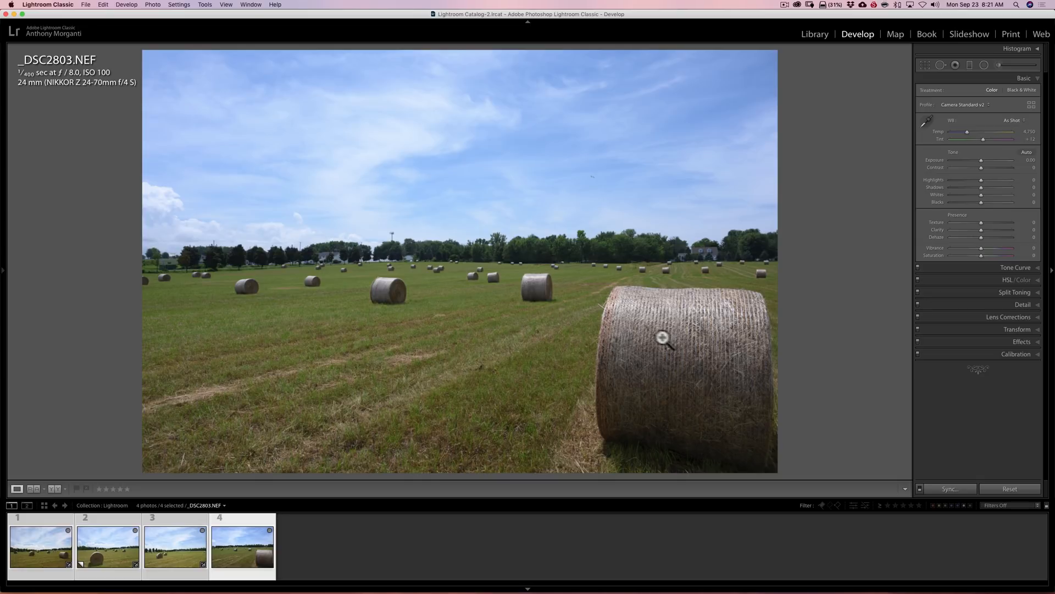